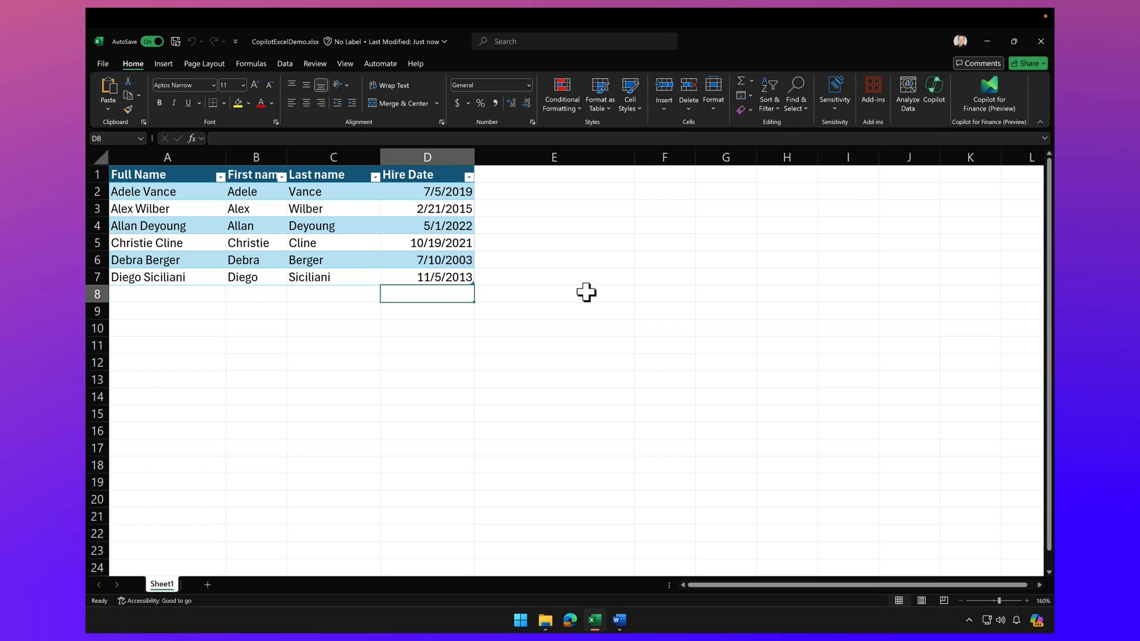
{"action": "mouse_move", "coordinate": [558, 211]}
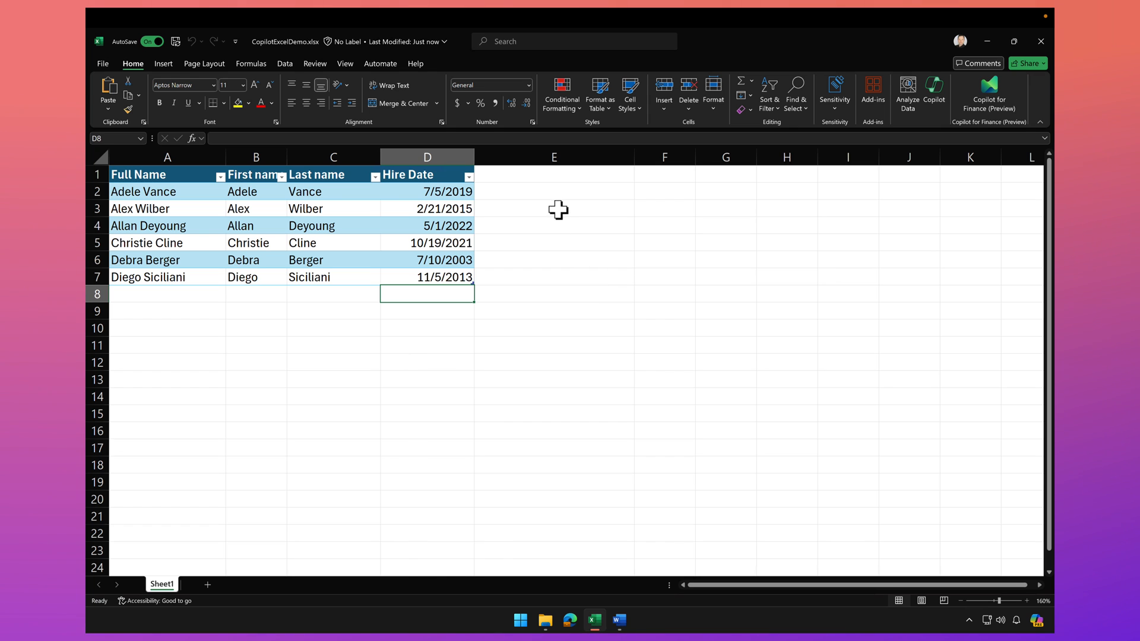
{"action": "mouse_move", "coordinate": [549, 197]}
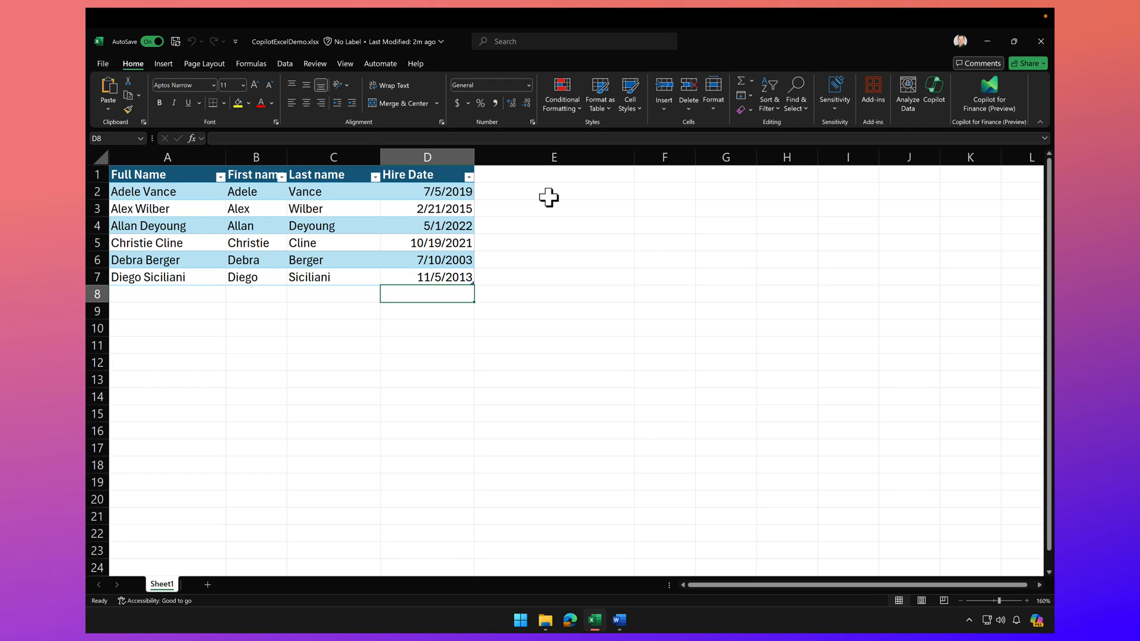
{"action": "mouse_move", "coordinate": [935, 95]}
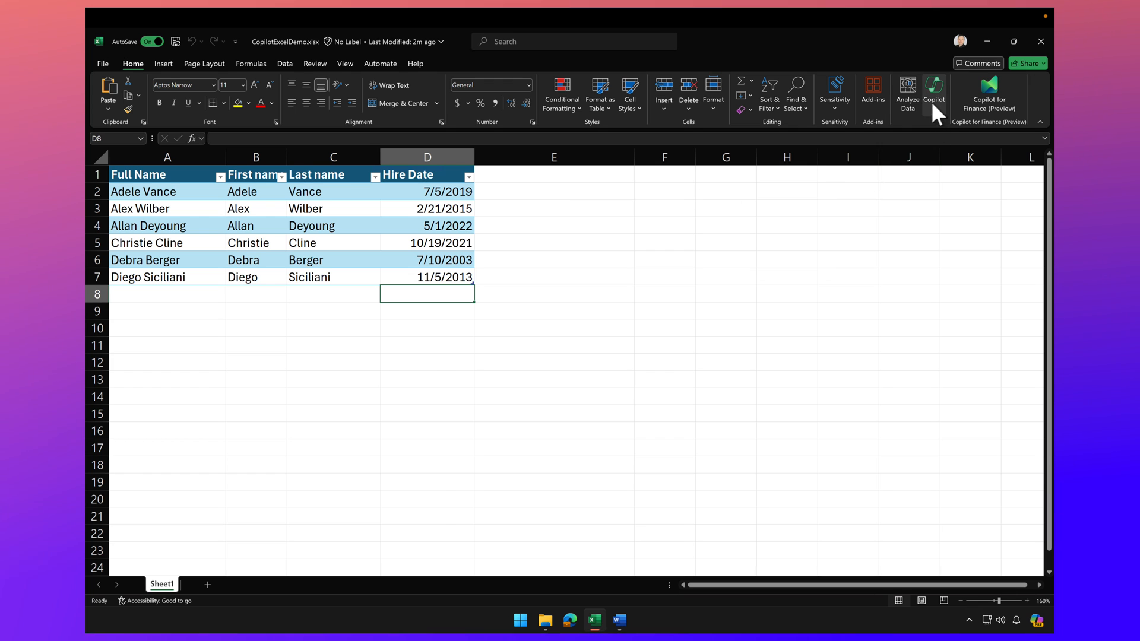
Ask Copilot to add columns for the quarter, year and month name of each person's hire date
{"action": "left_click", "coordinate": [935, 95]}
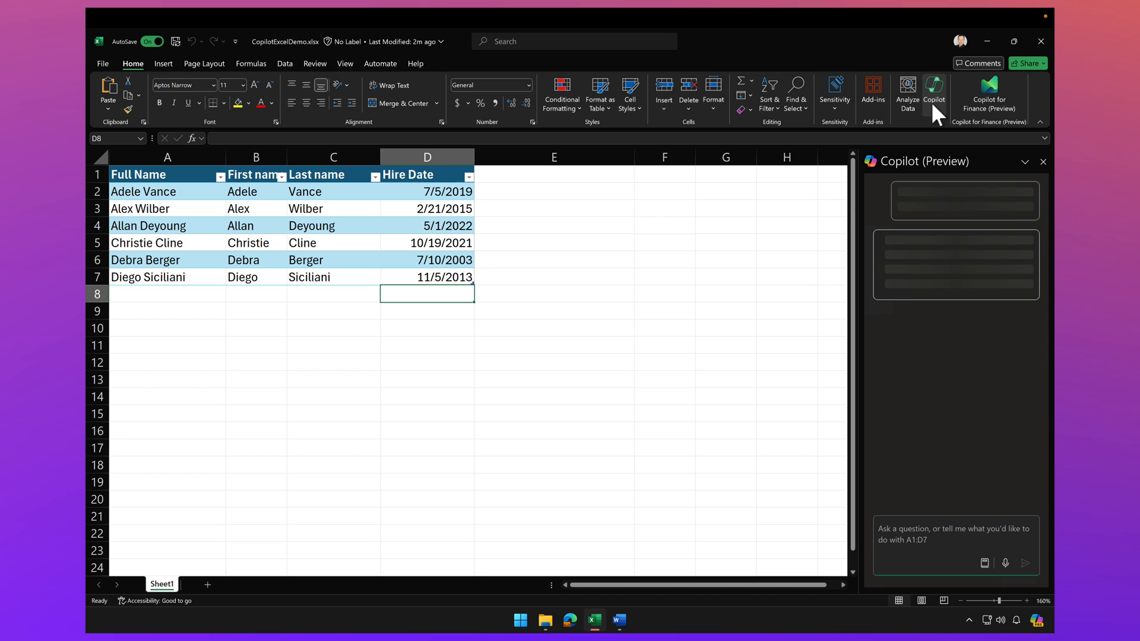
{"action": "type", "text": "add columns for the quarter, year and name of month of the hire date for each person"}
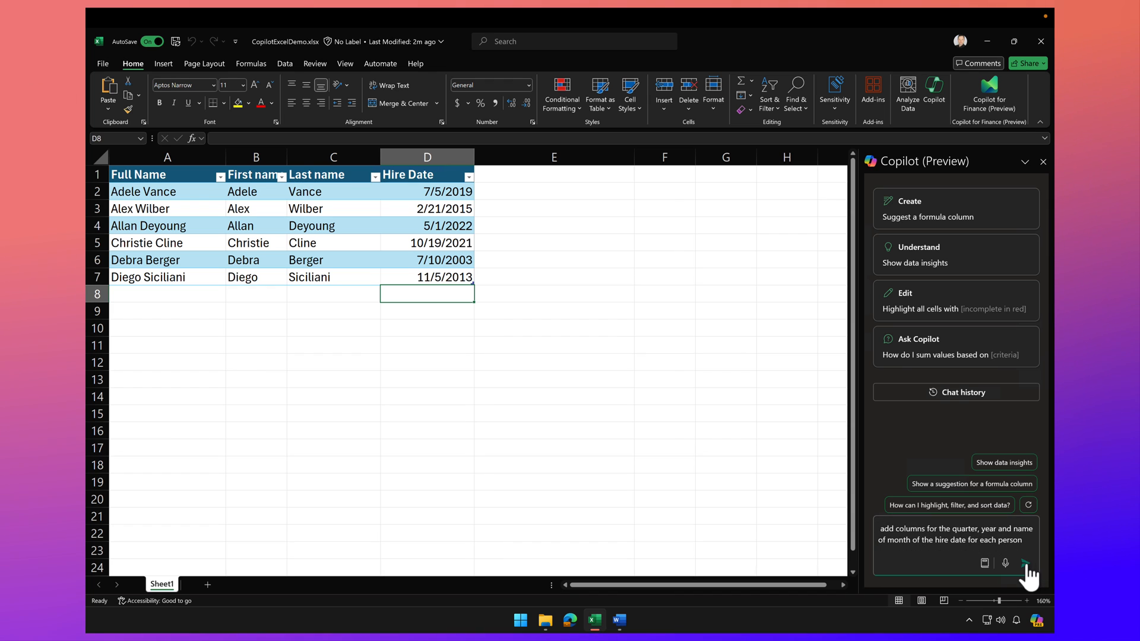
{"action": "left_click", "coordinate": [1027, 563]}
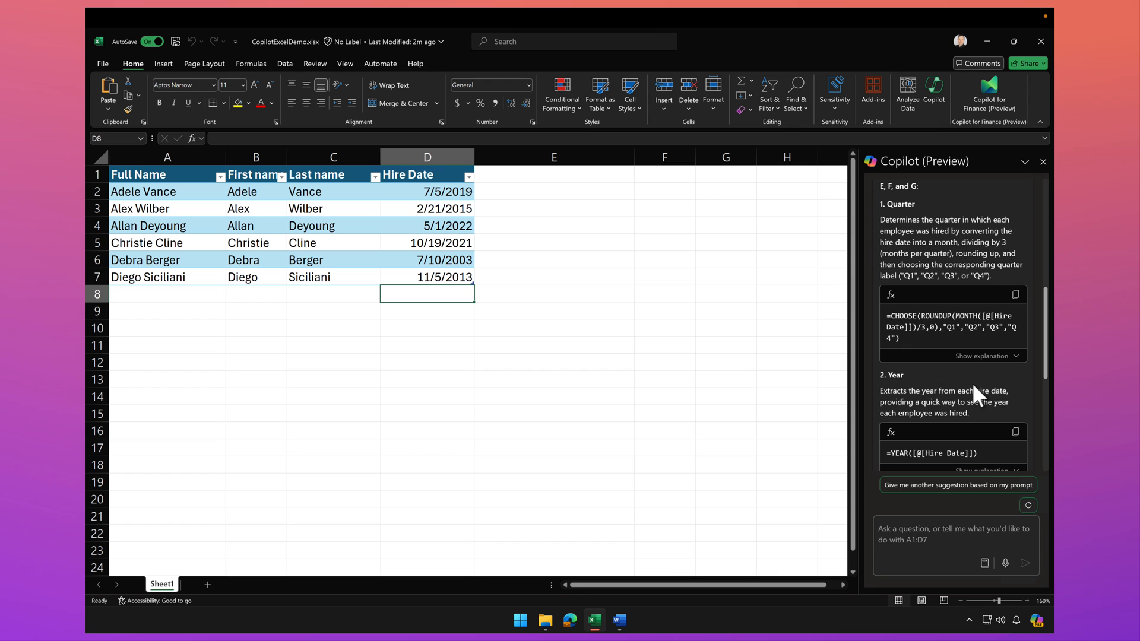
{"action": "mouse_move", "coordinate": [976, 384]}
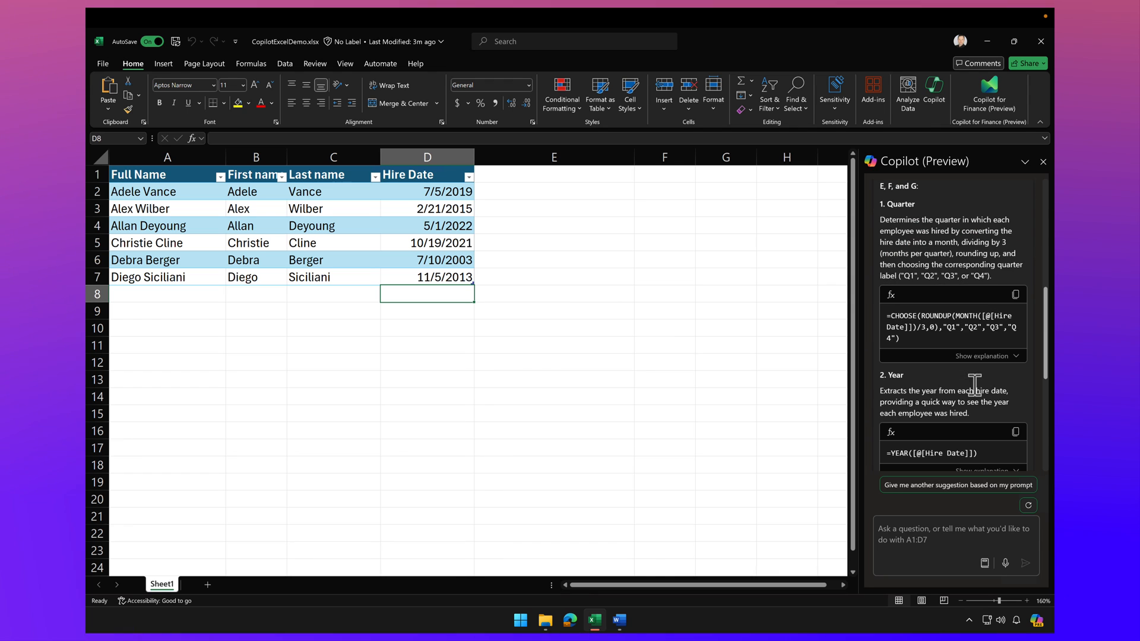
{"action": "mouse_move", "coordinate": [995, 245]}
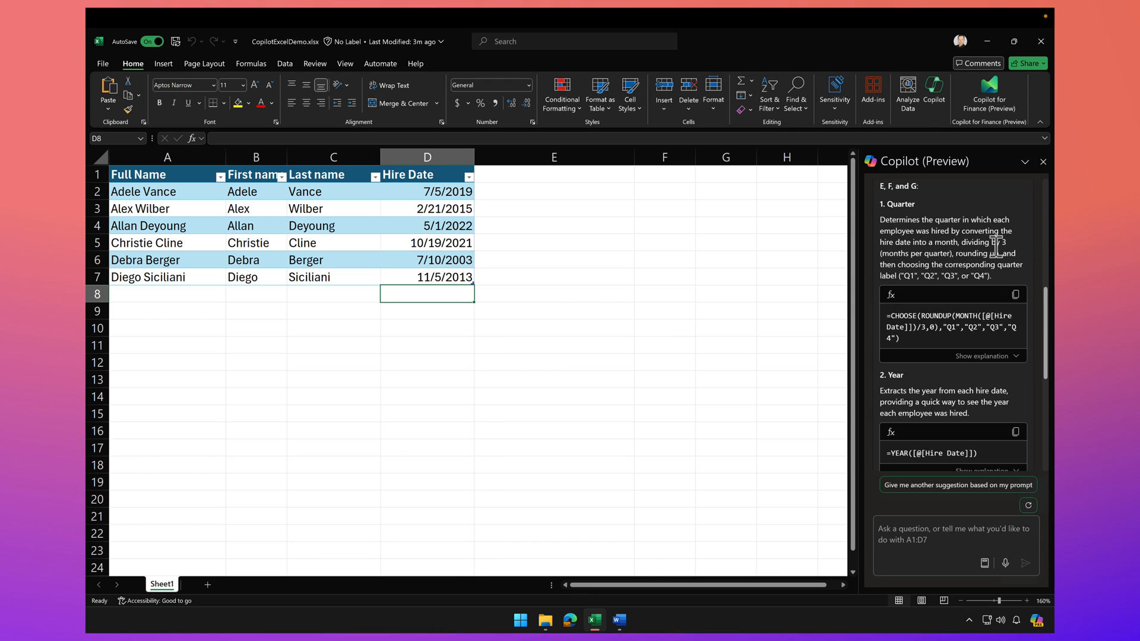
{"action": "mouse_move", "coordinate": [901, 320]}
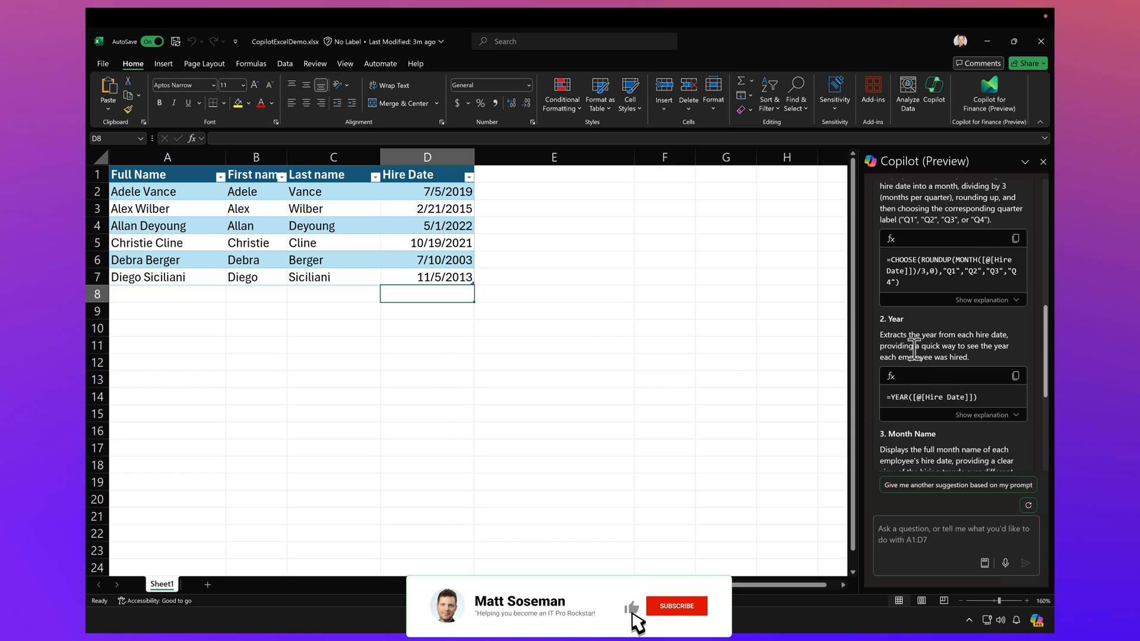
Reveal Copilot's step-by-step explanation of the suggested Quarter formula
{"action": "left_click", "coordinate": [675, 605]}
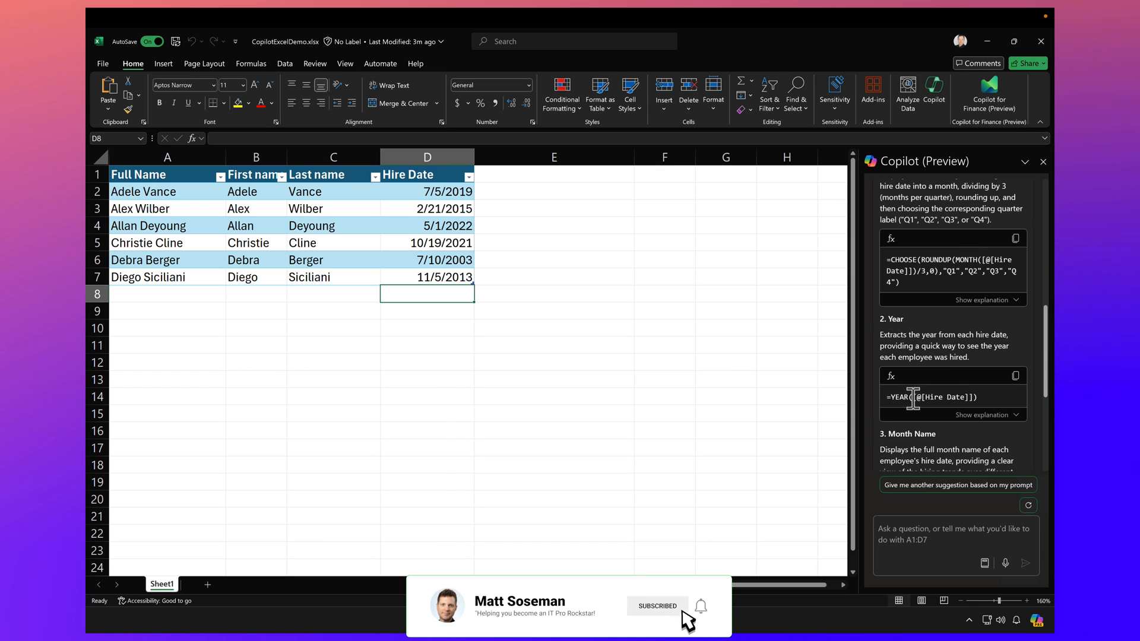
{"action": "left_click", "coordinate": [700, 605]}
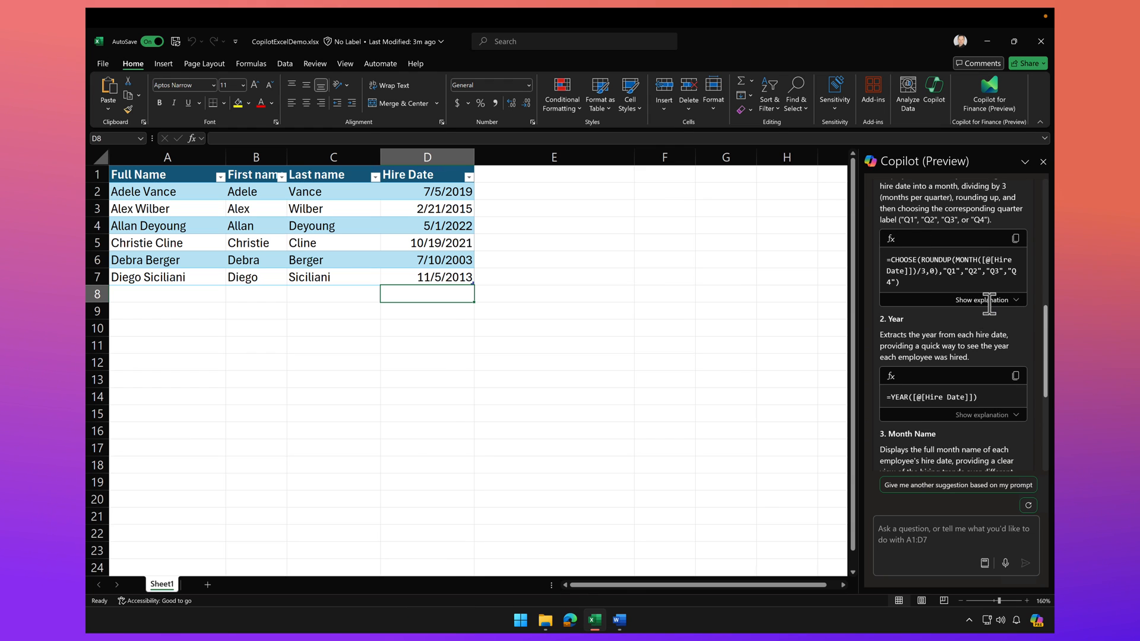
{"action": "left_click", "coordinate": [967, 299]}
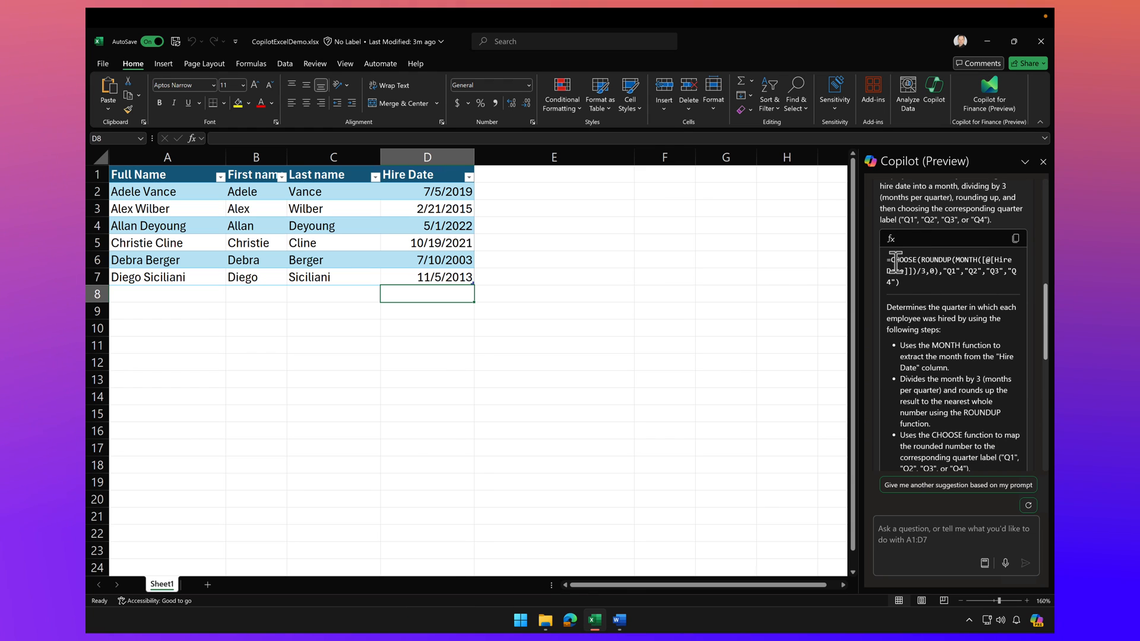
Insert Copilot's previewed Quarter, Year and Month Name columns into the employee table
{"action": "scroll", "scroll_direction": "down", "scroll_amount": 3}
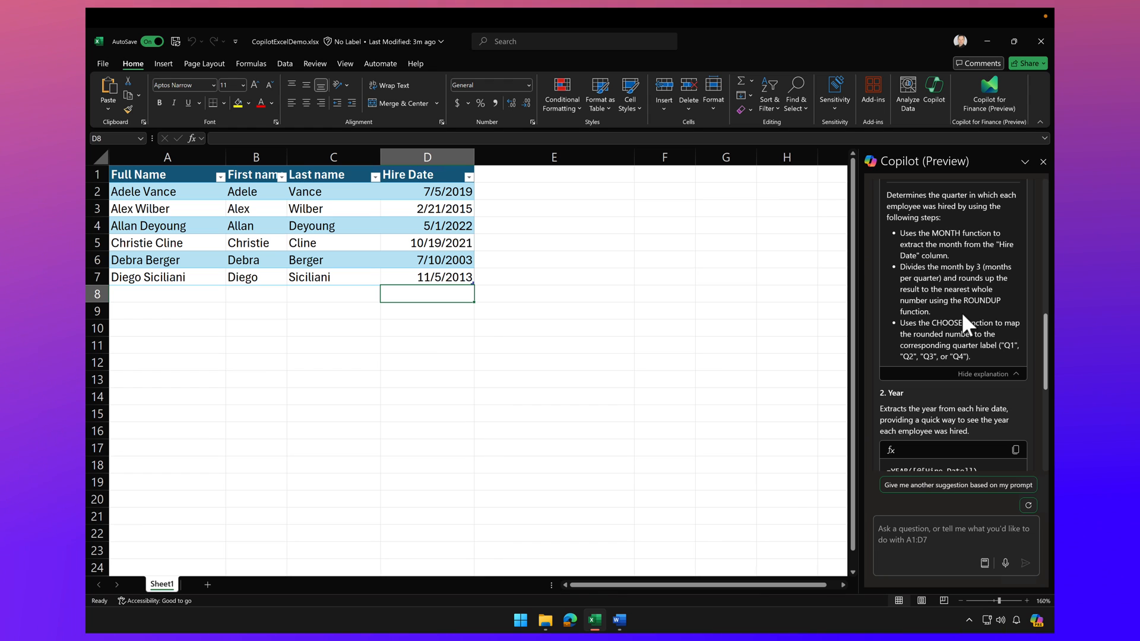
{"action": "scroll", "scroll_direction": "down", "scroll_amount": 3}
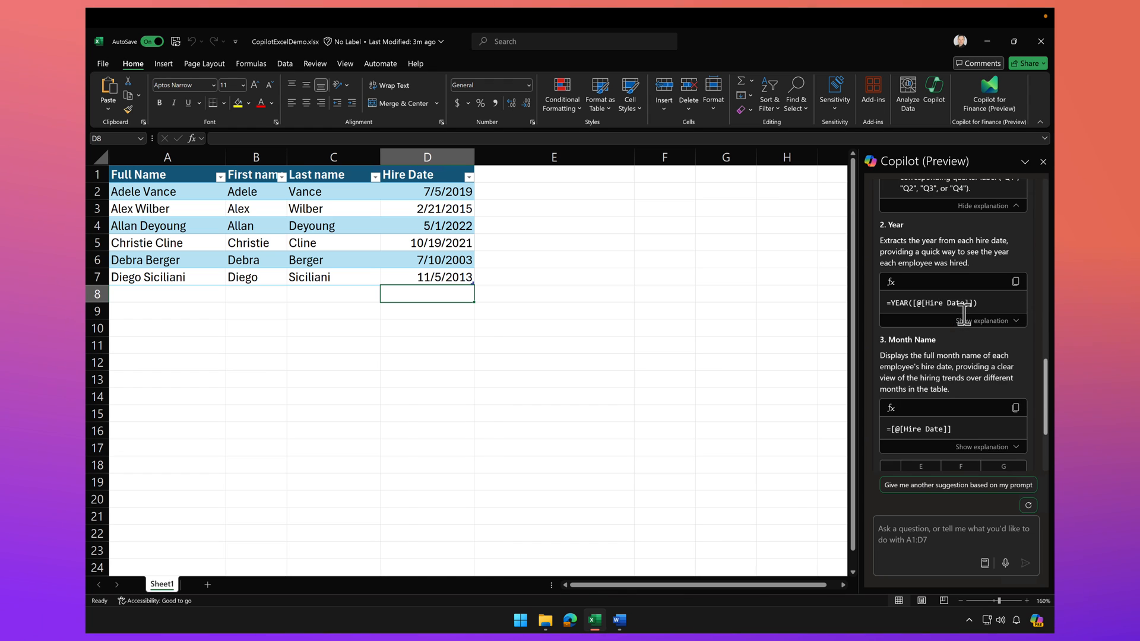
{"action": "scroll", "scroll_direction": "down", "scroll_amount": 3}
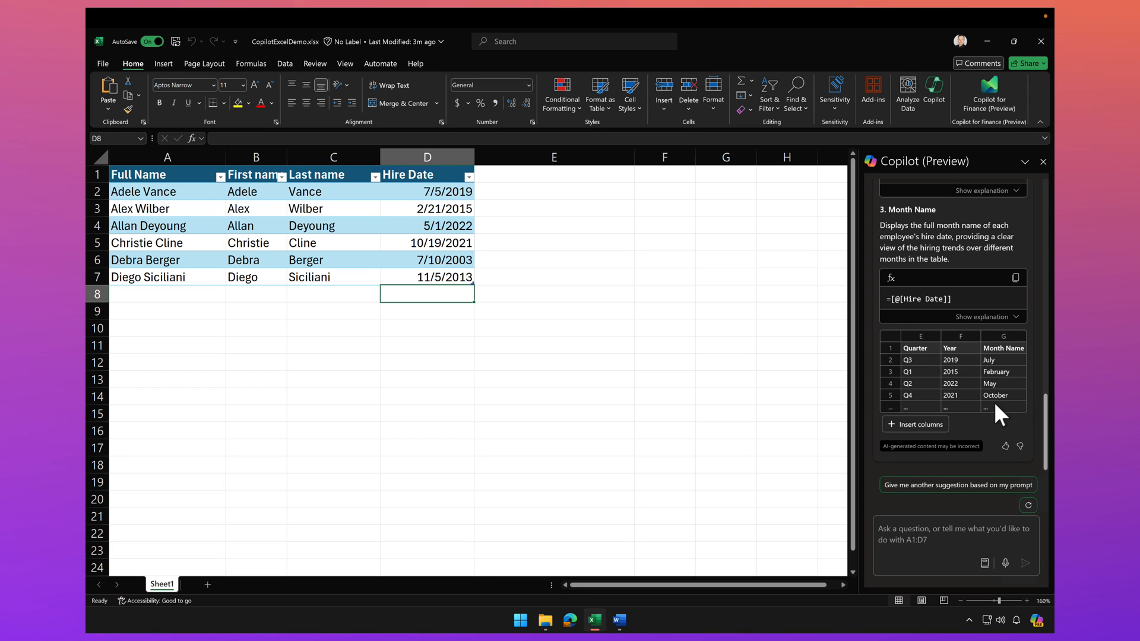
{"action": "left_click", "coordinate": [915, 424]}
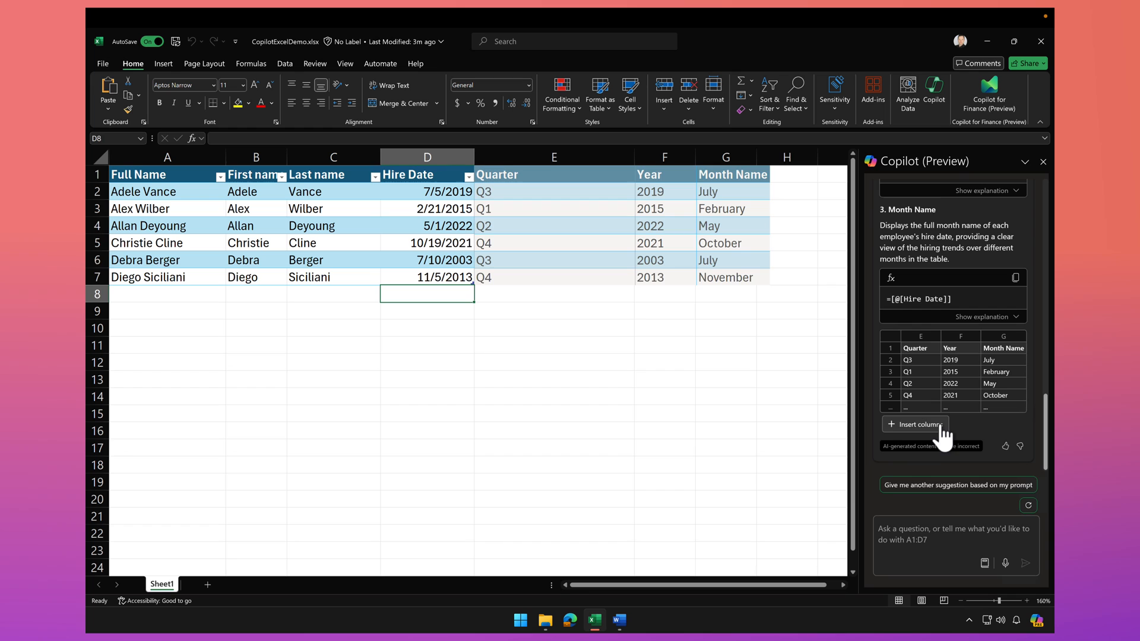
{"action": "left_click", "coordinate": [915, 426]}
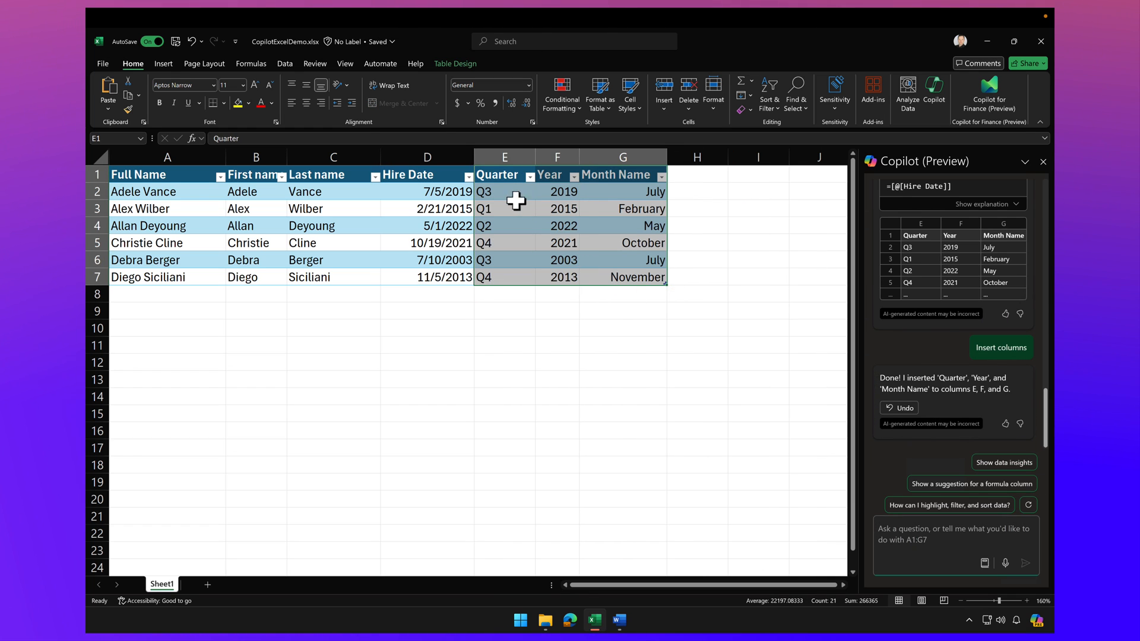
{"action": "left_click", "coordinate": [504, 192]}
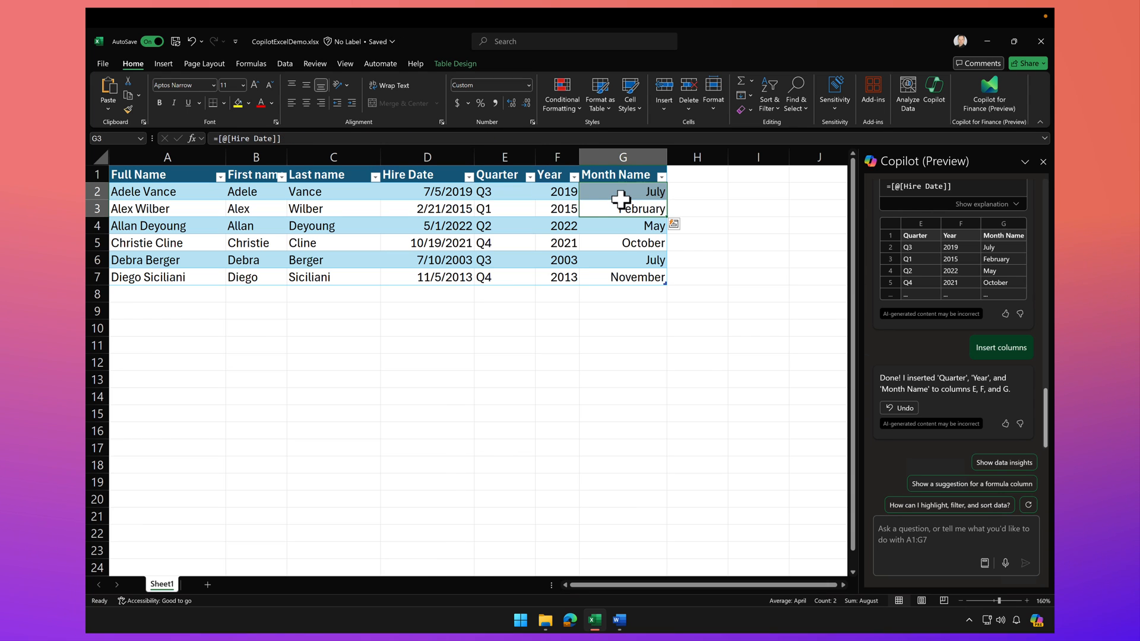
{"action": "left_click", "coordinate": [621, 191]}
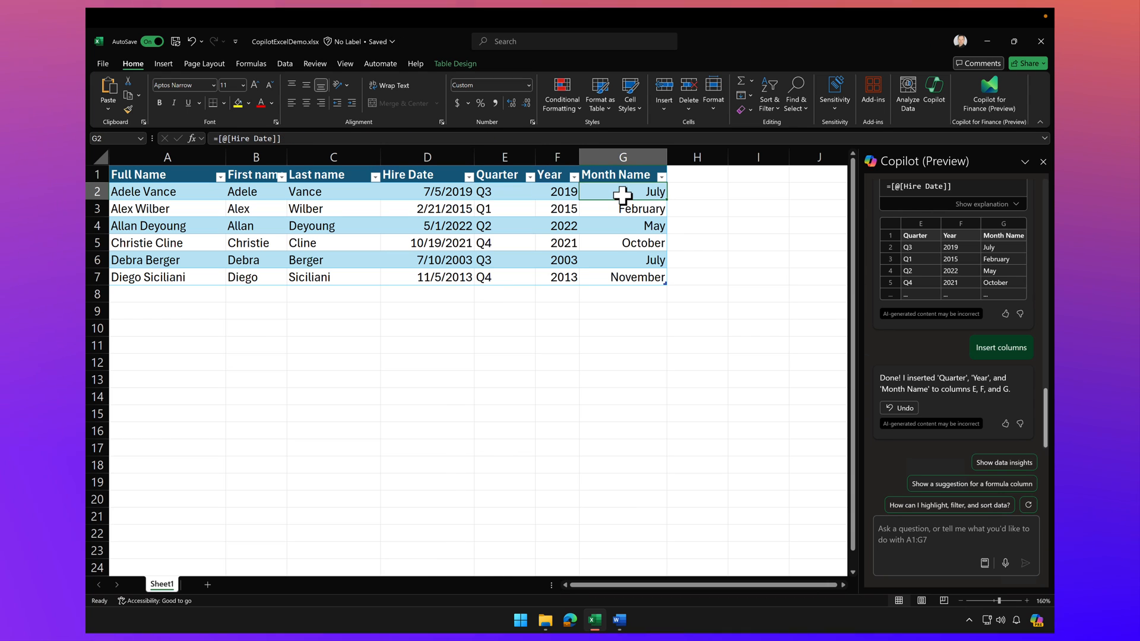